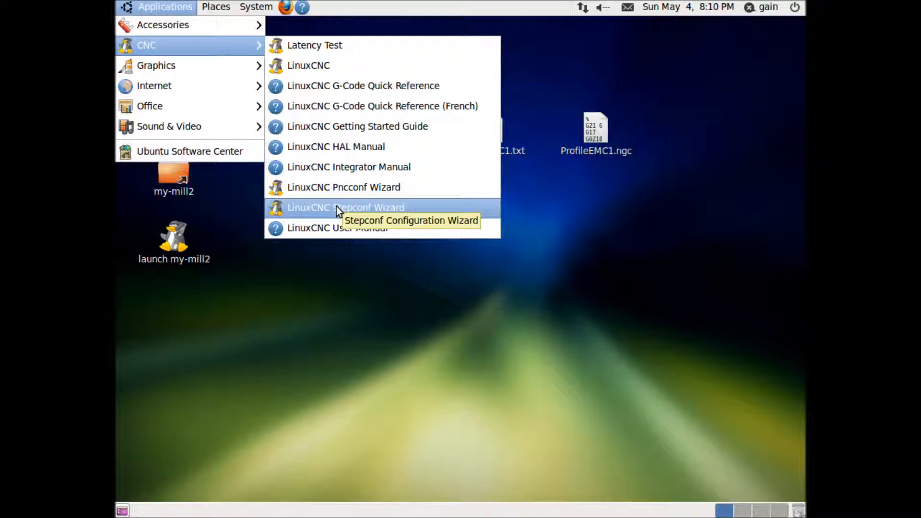
Step: Launch the LinuxCNC Stepconf Wizard from Applications > CNC
left_click(345, 207)
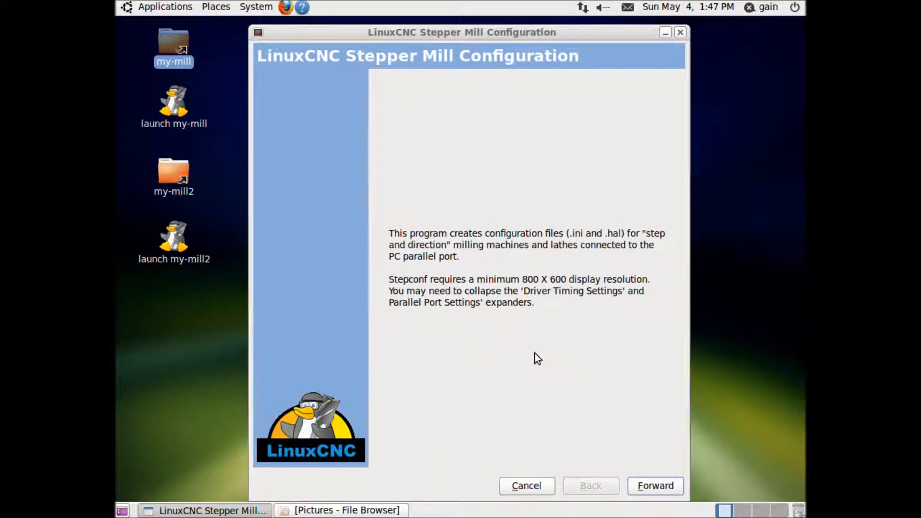
Step: Create a new configuration named my-mill0 and advance through basic and advanced options to Parallel Port Setup
left_click(654, 485)
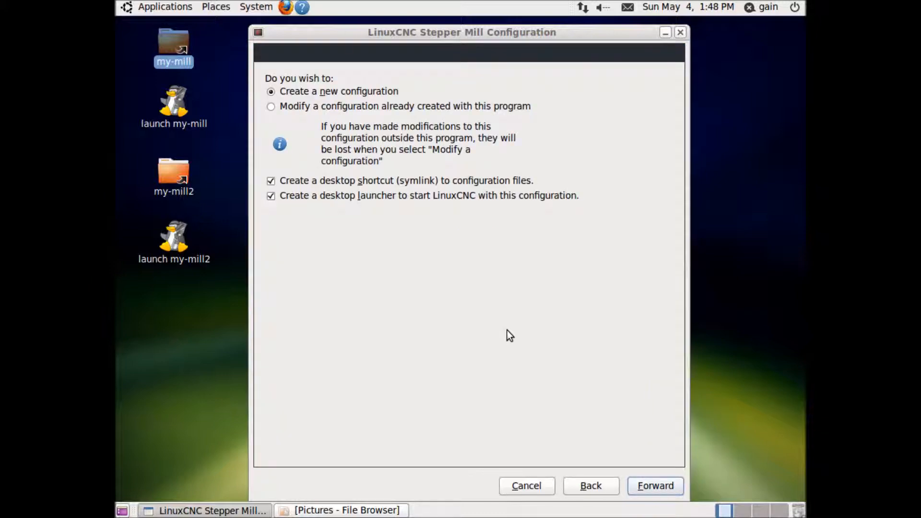
left_click(654, 486)
type("my-mill0")
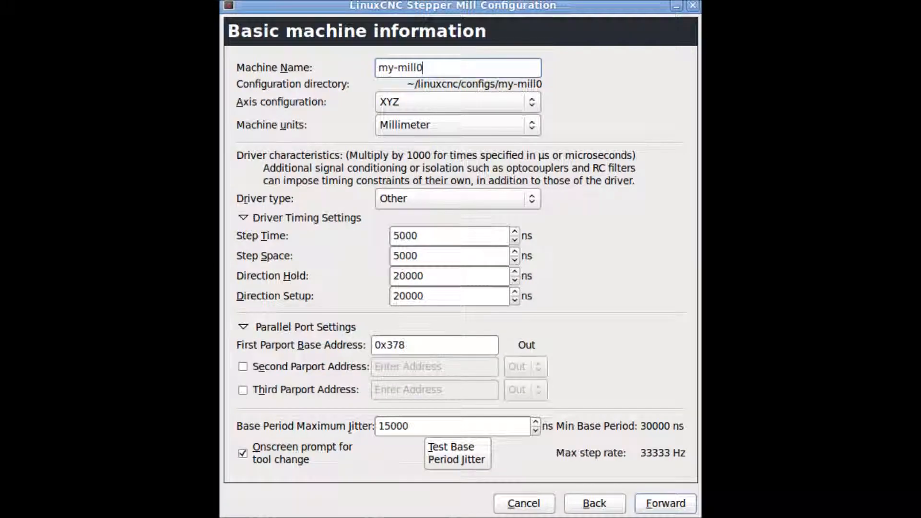
left_click(663, 504)
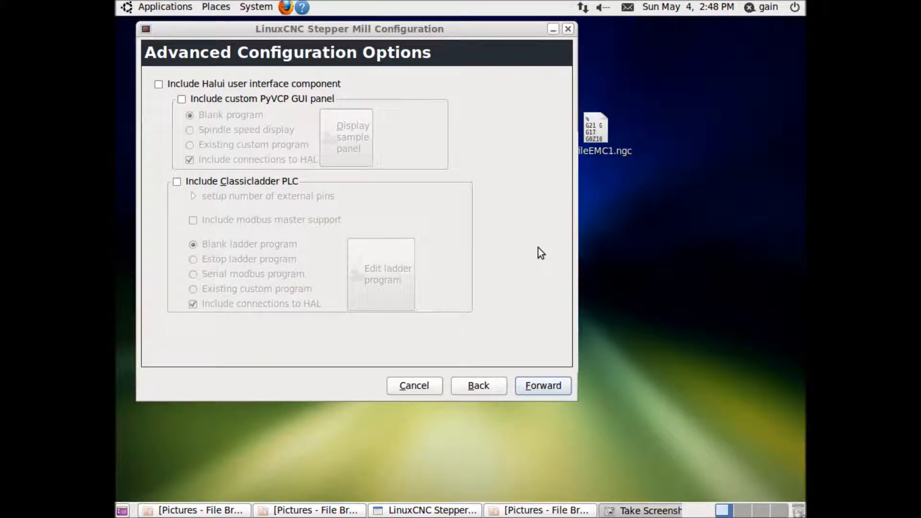
left_click(541, 386)
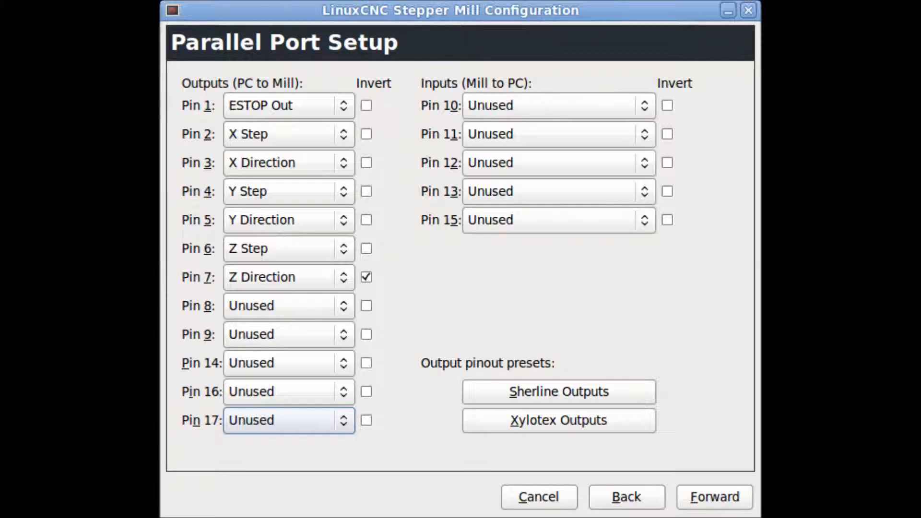
Step: Accept the parallel port pins and X axis settings with 0 to 15.0 travel, reaching Spindle Configuration
left_click(712, 496)
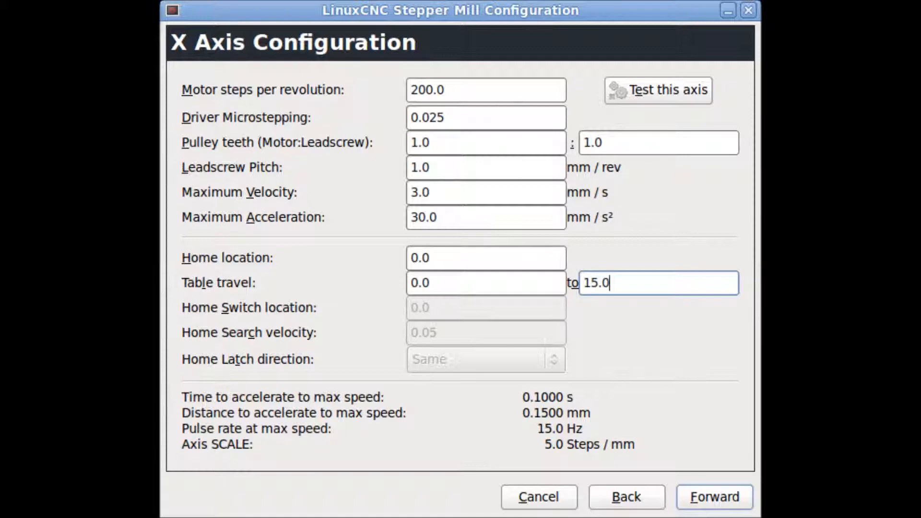
left_click(657, 90)
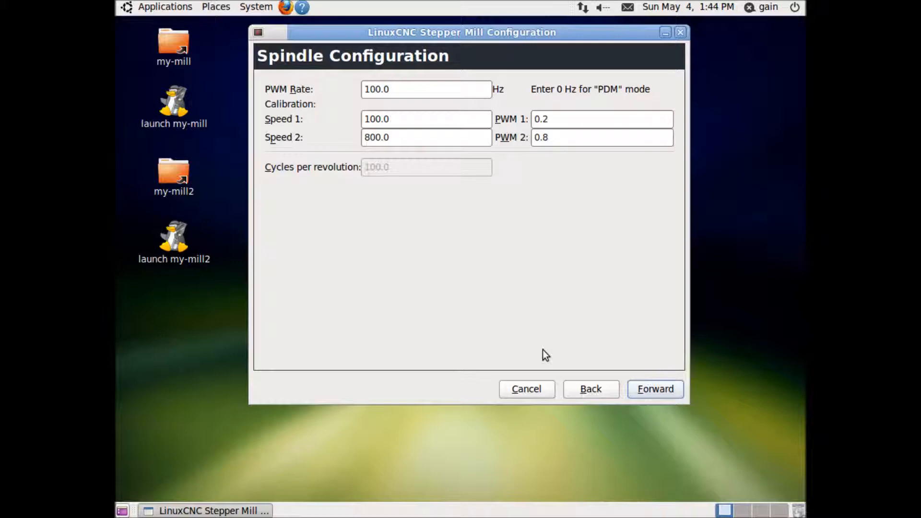
Step: Accept the spindle settings and apply, writing the my-mill0 configuration files to disk
left_click(654, 388)
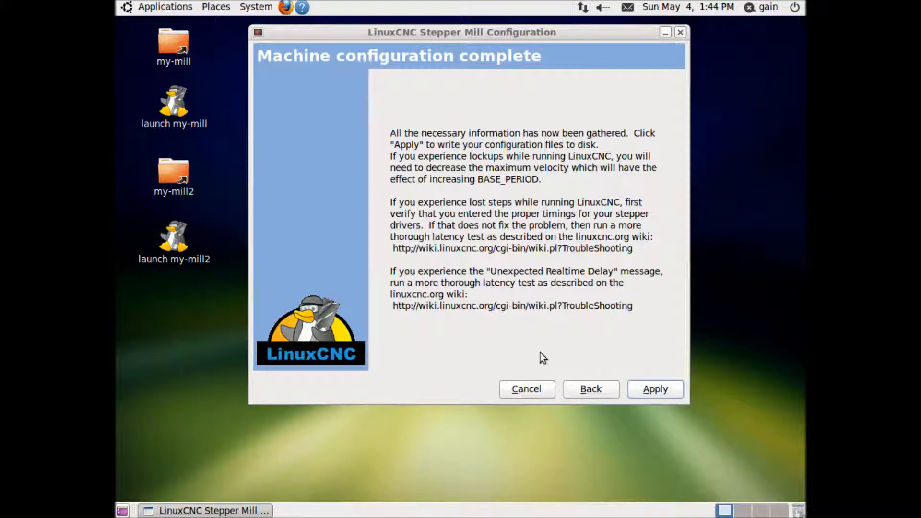
left_click(654, 388)
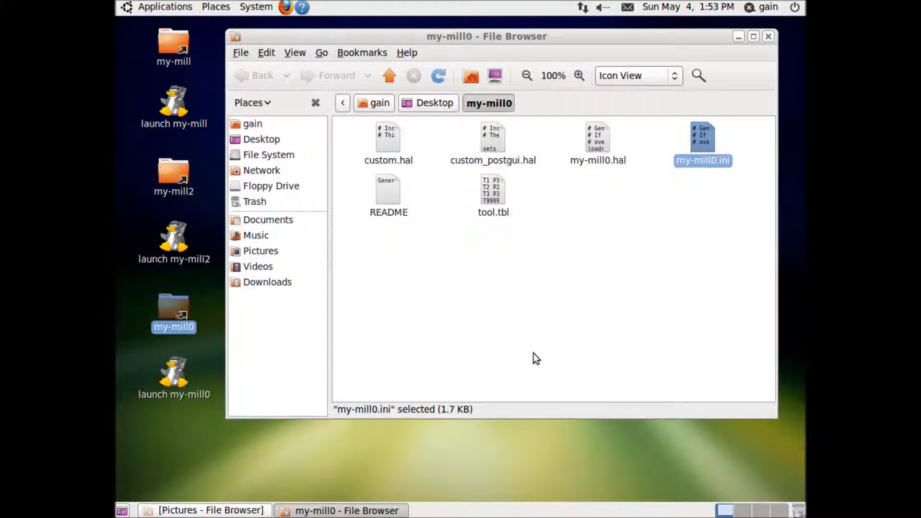
Step: Review the 15.0 axis limits in my-mill0.ini in gedit, then close it
double_click(702, 143)
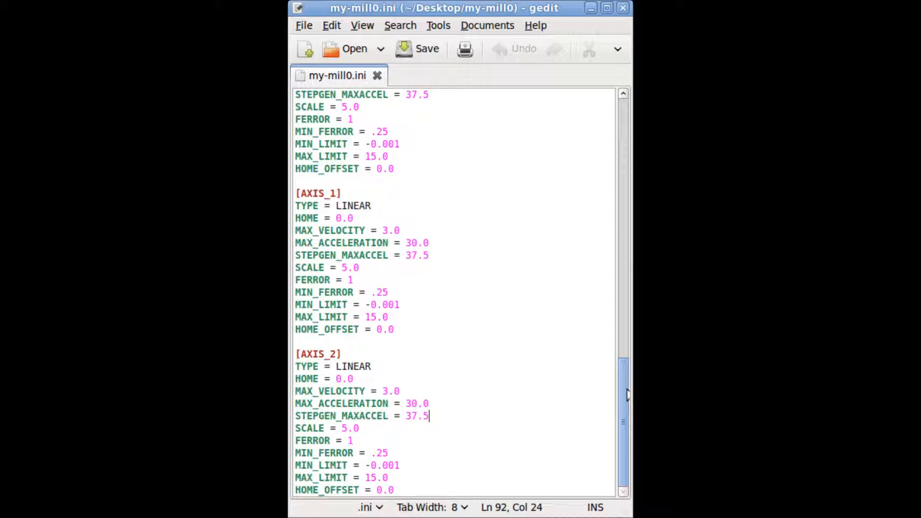
left_click(621, 8)
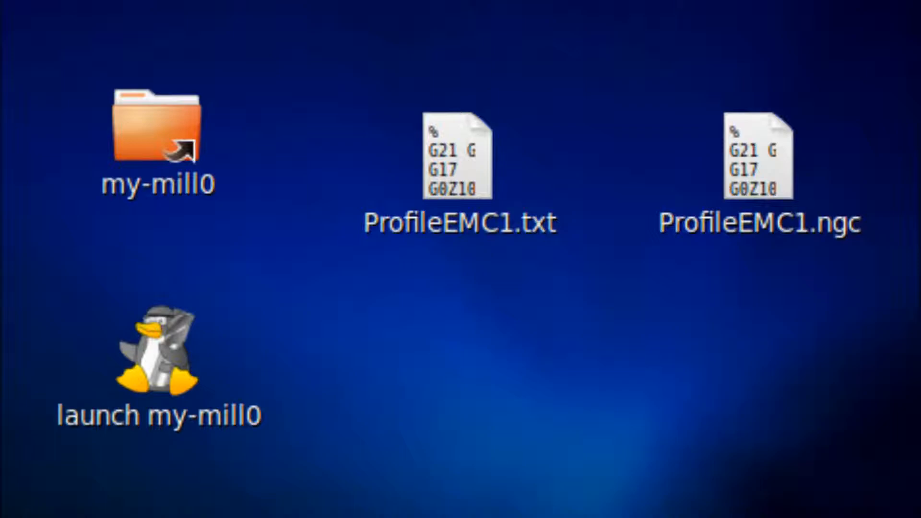
Step: Start LinuxCNC AXIS from the launch my-mill0 desktop icon
double_click(153, 347)
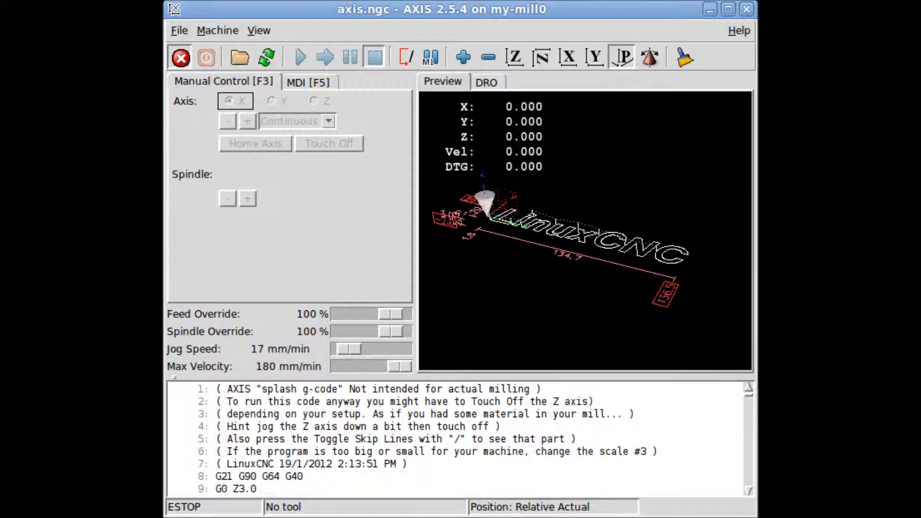
left_click(180, 29)
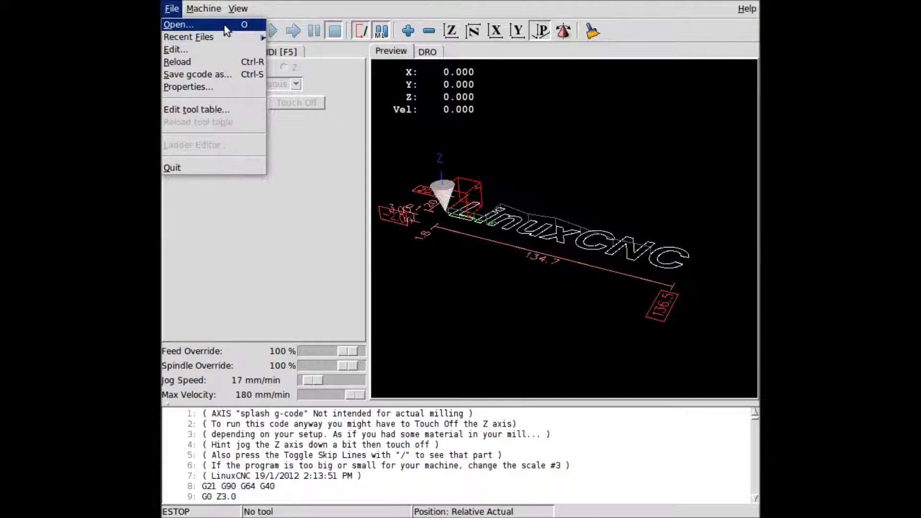
left_click(179, 24)
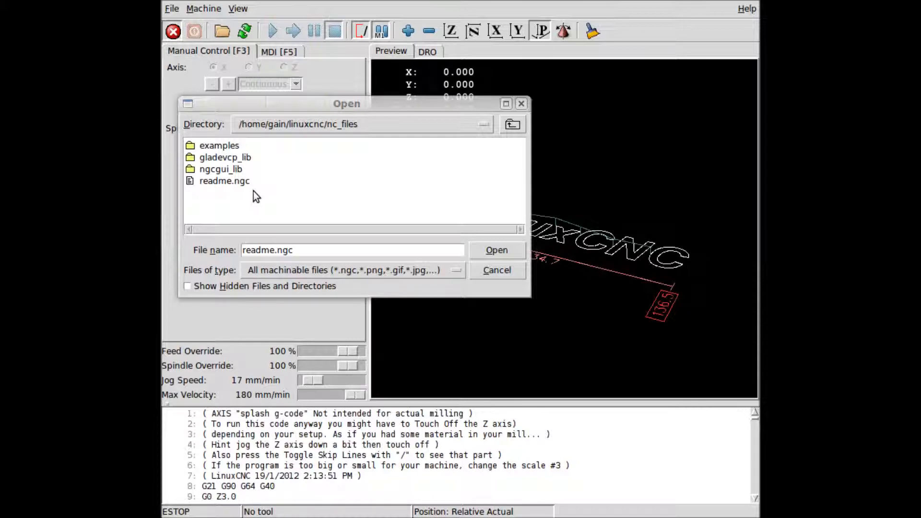
left_click(171, 8)
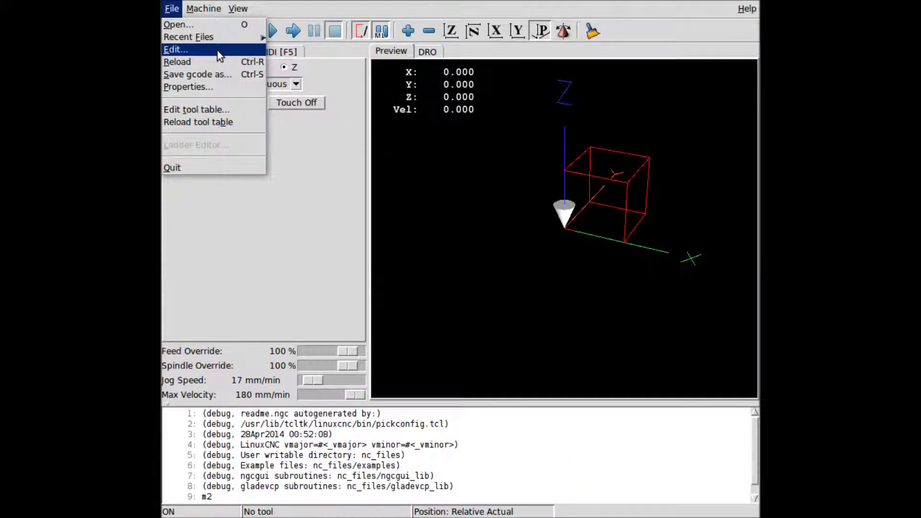
left_click(174, 49)
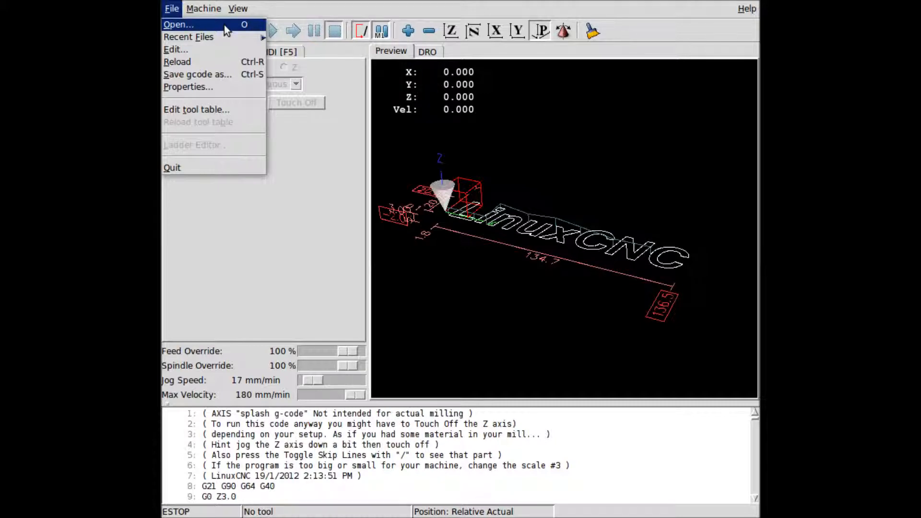
Step: Load ProfileEMC1.ngc from the nc_files directory into AXIS
left_click(178, 24)
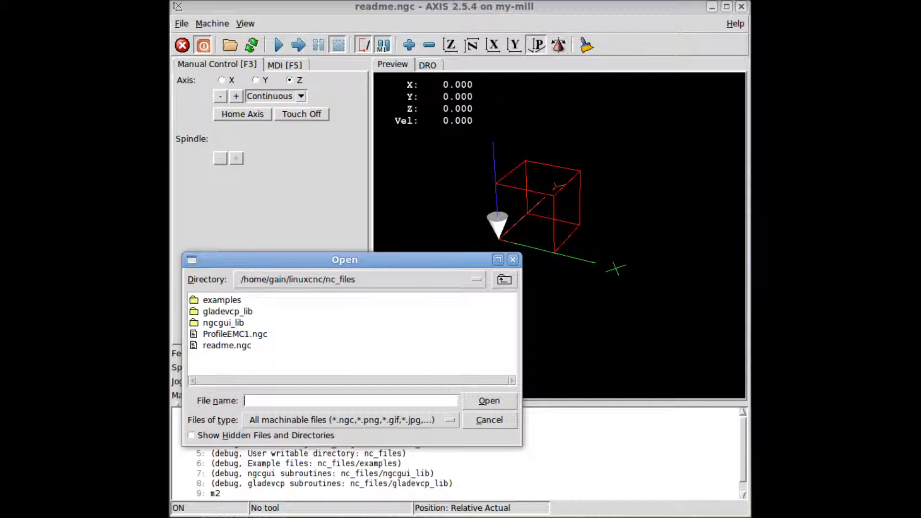
double_click(234, 334)
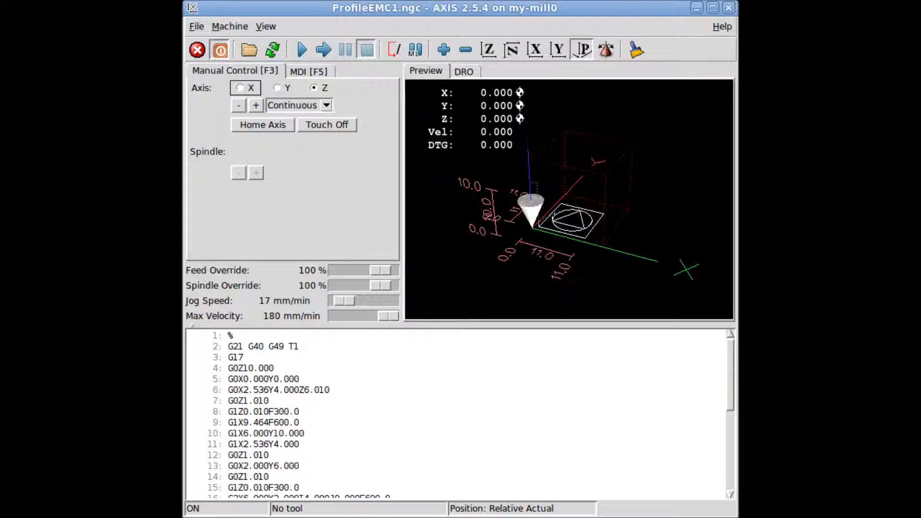
Step: Run ProfileEMC1.ngc through to its end, returning the tool to X0 Y0 Z10
left_click(301, 49)
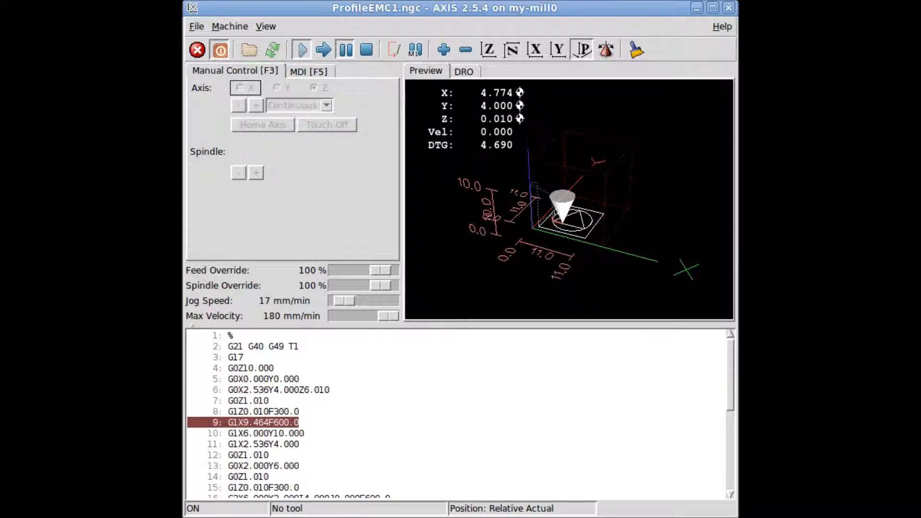
left_click(301, 49)
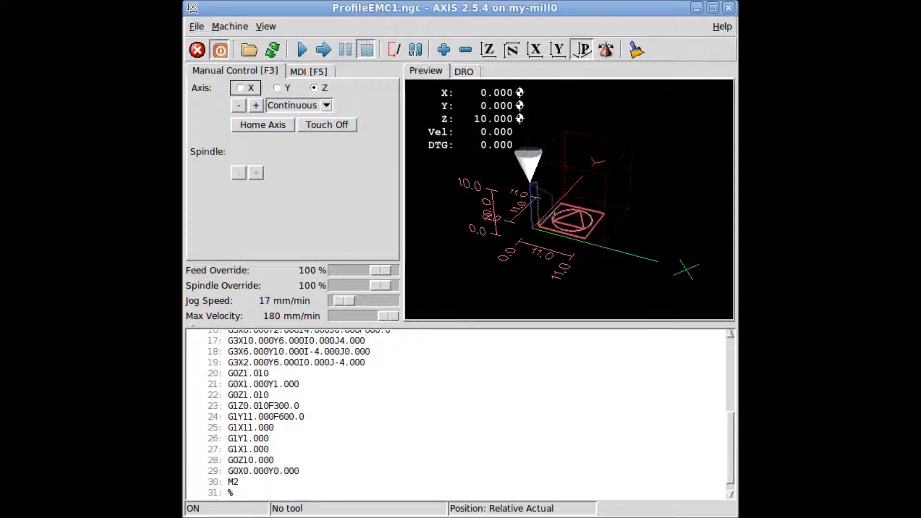